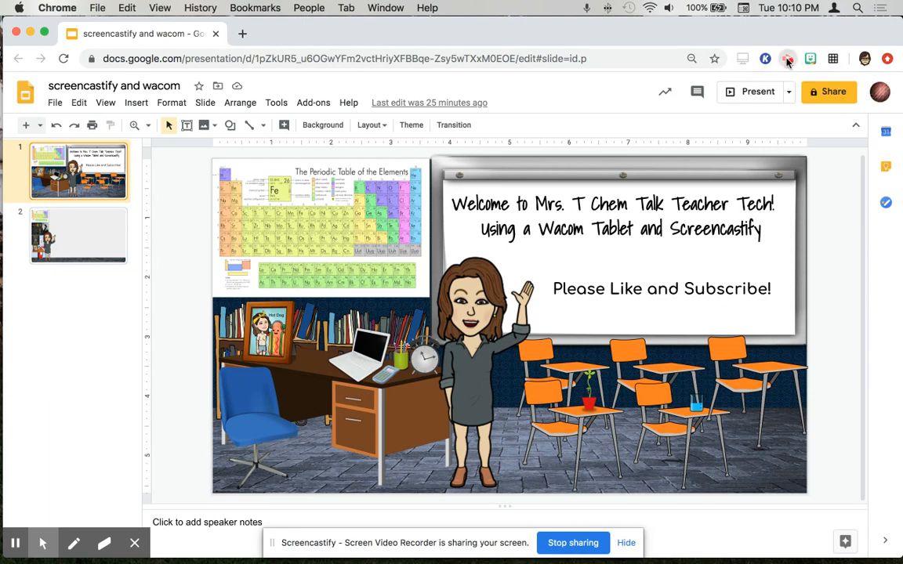
# Open the Screencastify website in a new Chrome tab beside the slide deck
pyautogui.click(786, 60)
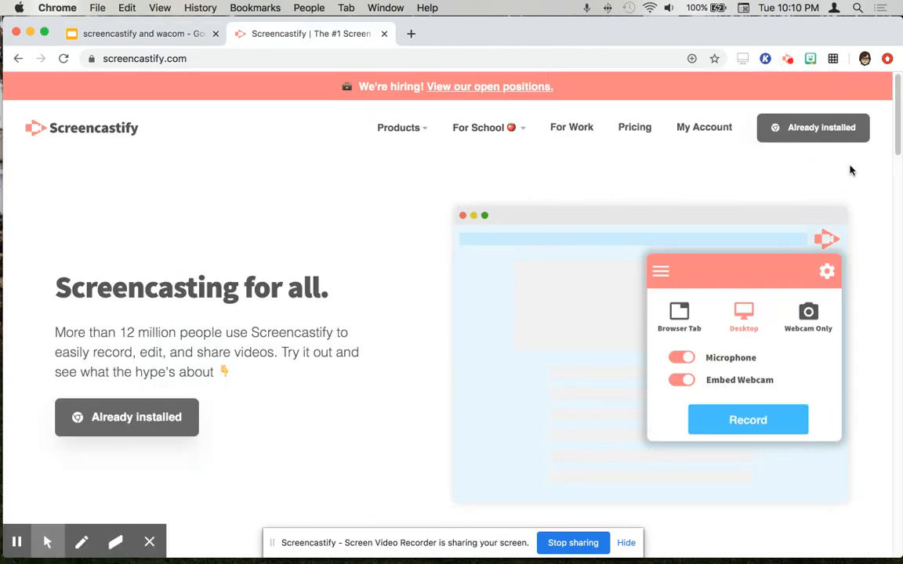
pyautogui.moveTo(567, 144)
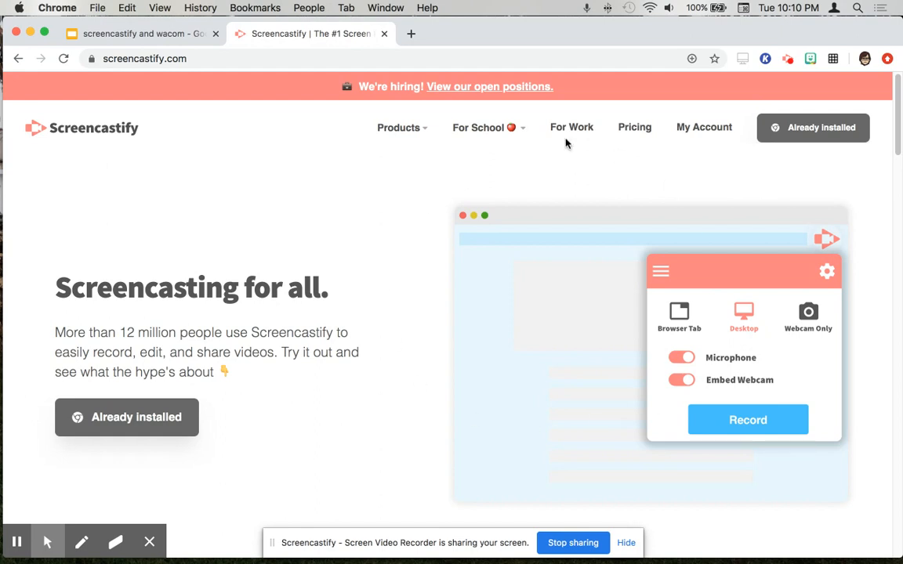
pyautogui.moveTo(727, 226)
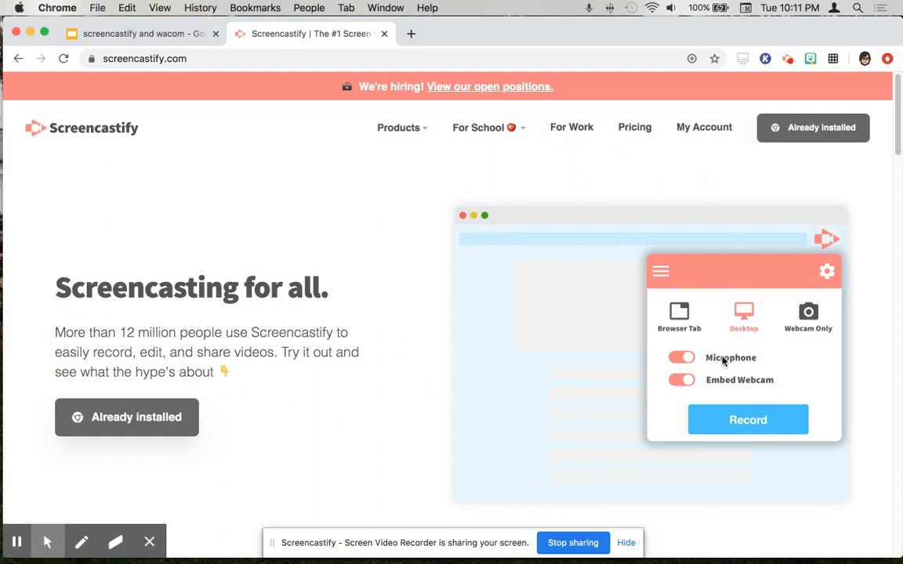
pyautogui.moveTo(728, 389)
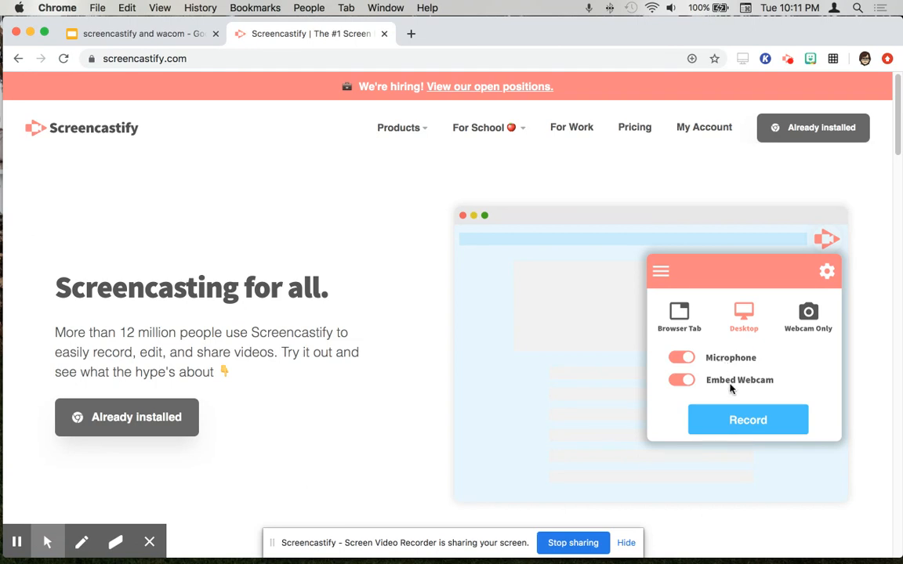
pyautogui.moveTo(749, 301)
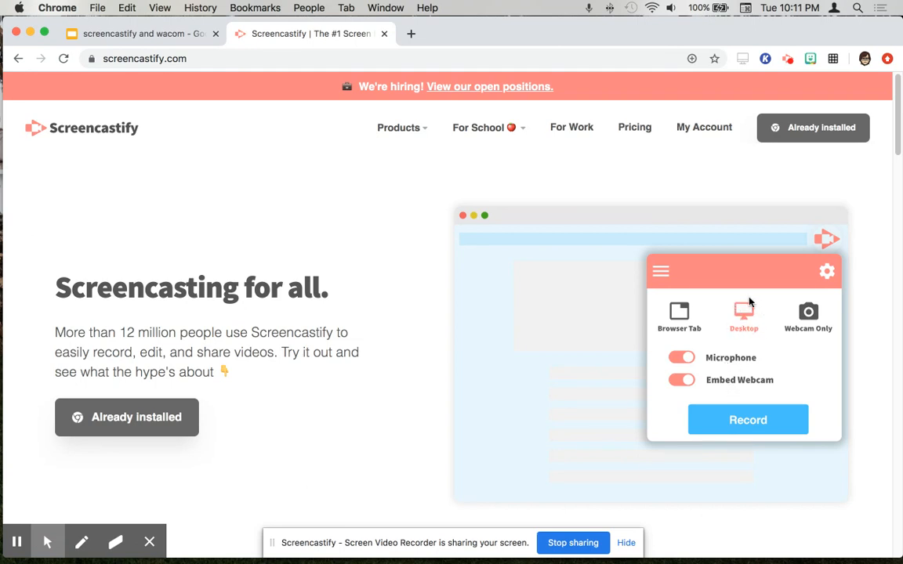
pyautogui.moveTo(745, 304)
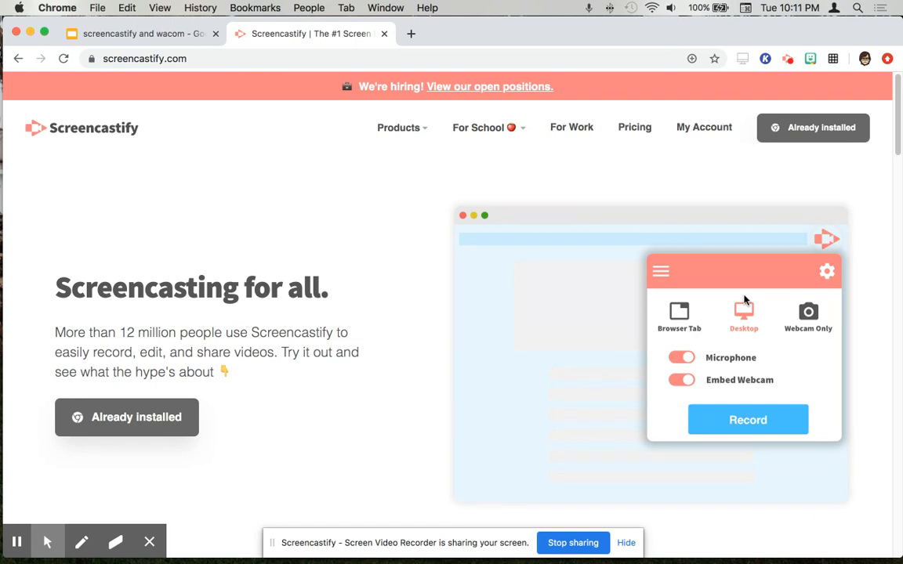
pyautogui.moveTo(815, 329)
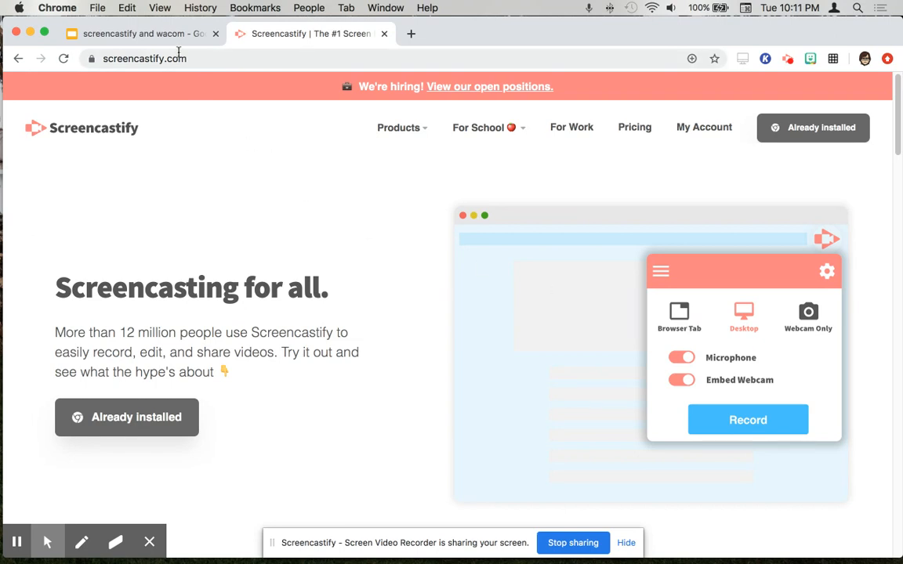
pyautogui.moveTo(273, 35)
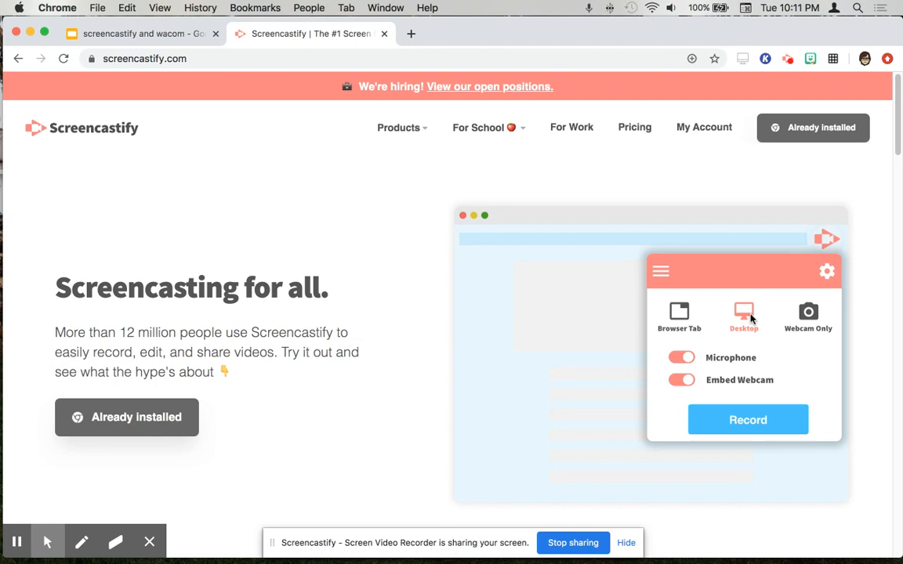
pyautogui.moveTo(749, 319)
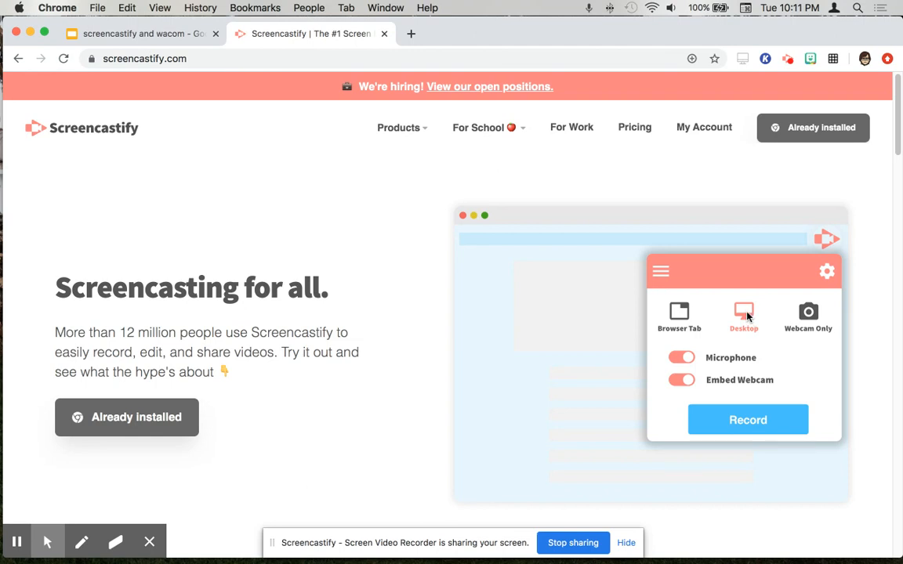
pyautogui.moveTo(595, 159)
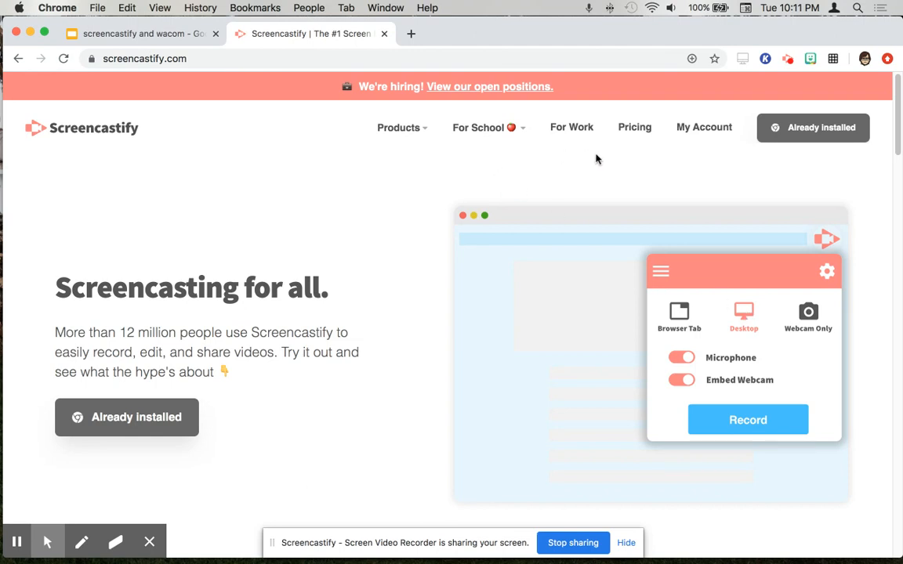
pyautogui.moveTo(771, 45)
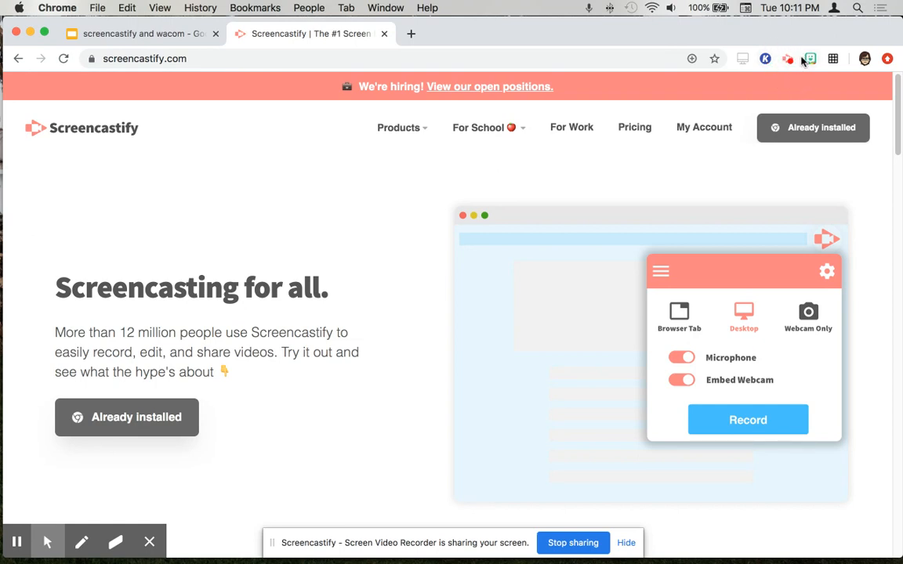
pyautogui.moveTo(791, 63)
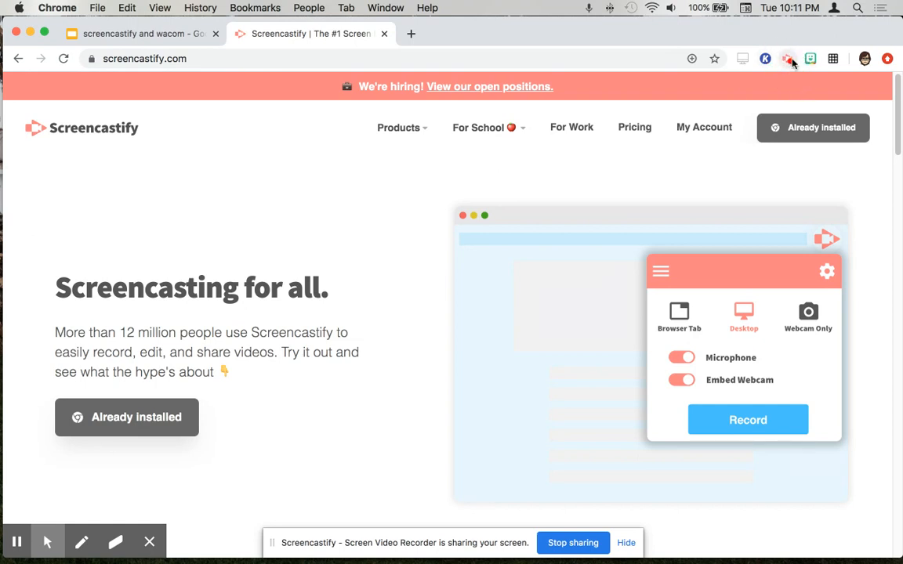
pyautogui.moveTo(790, 59)
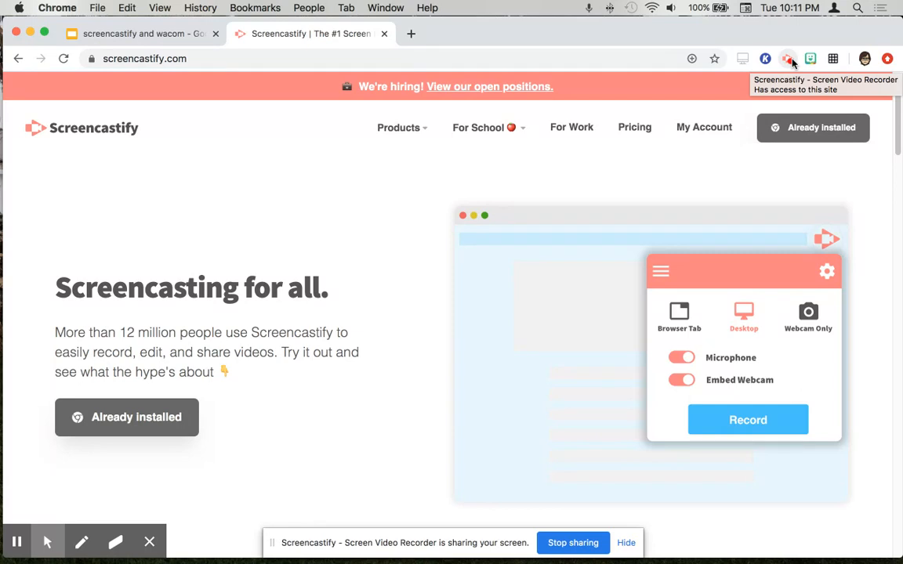
pyautogui.click(788, 58)
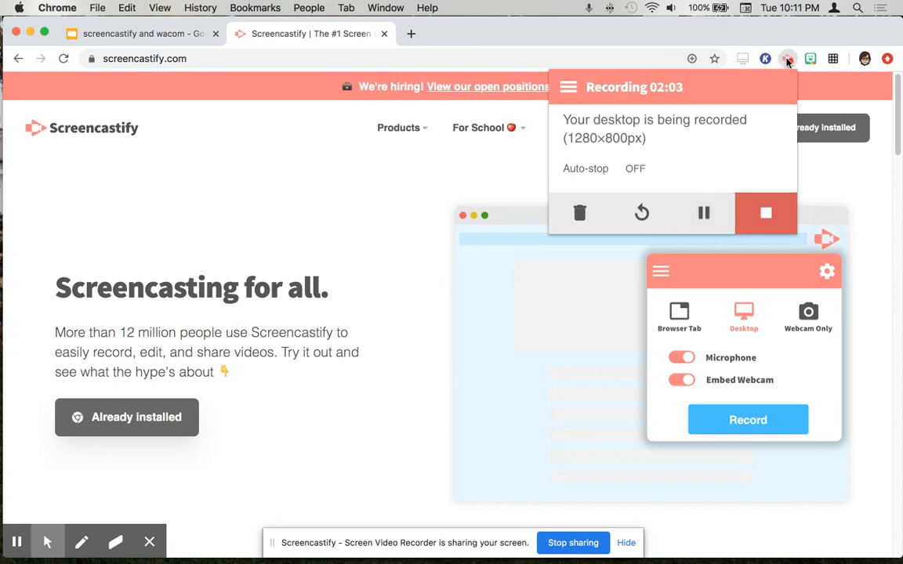
pyautogui.click(787, 58)
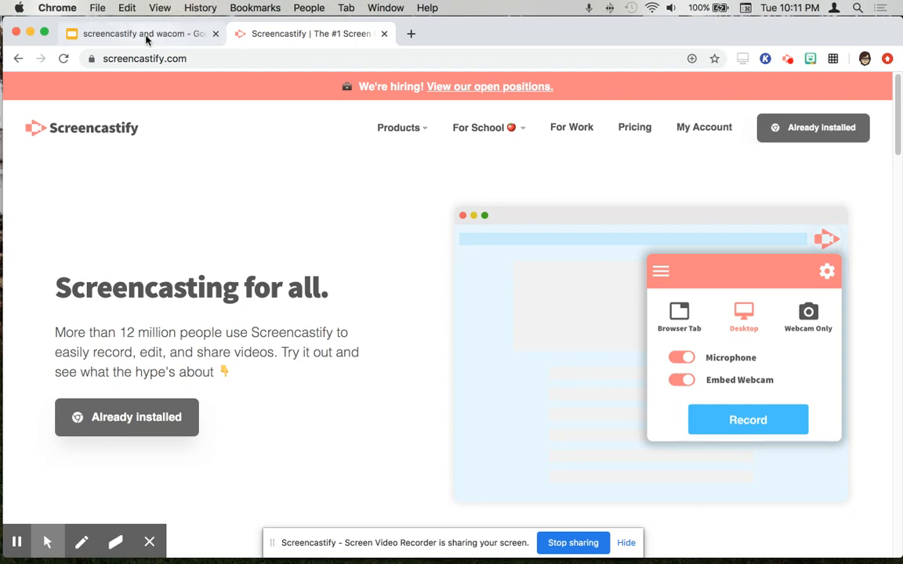
# Switch to the slide deck, select slide 2 and start presenting it full screen
pyautogui.click(129, 35)
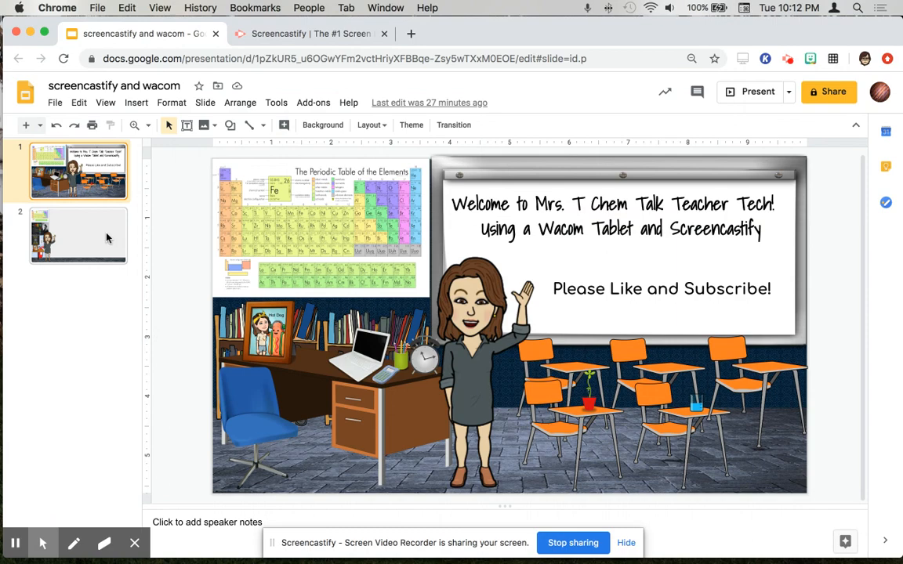
pyautogui.click(78, 235)
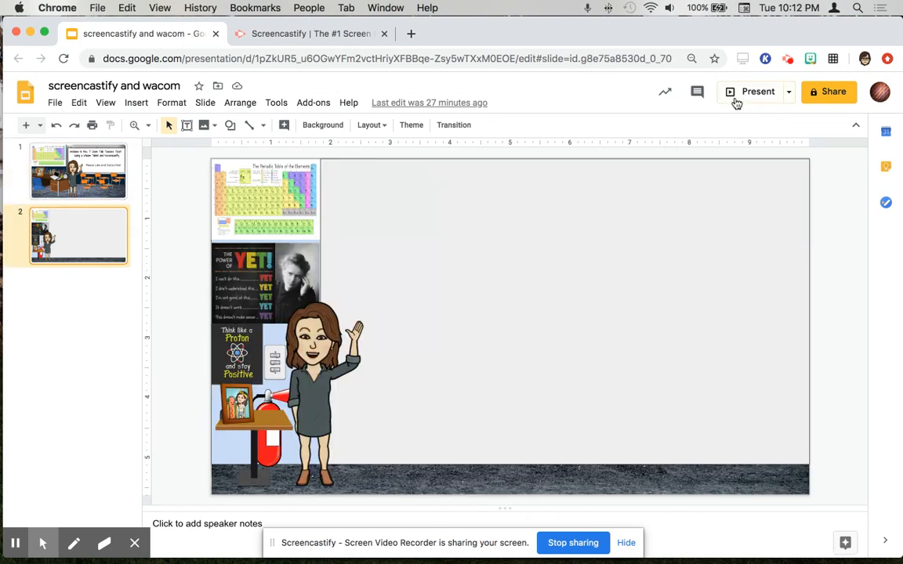
pyautogui.click(749, 91)
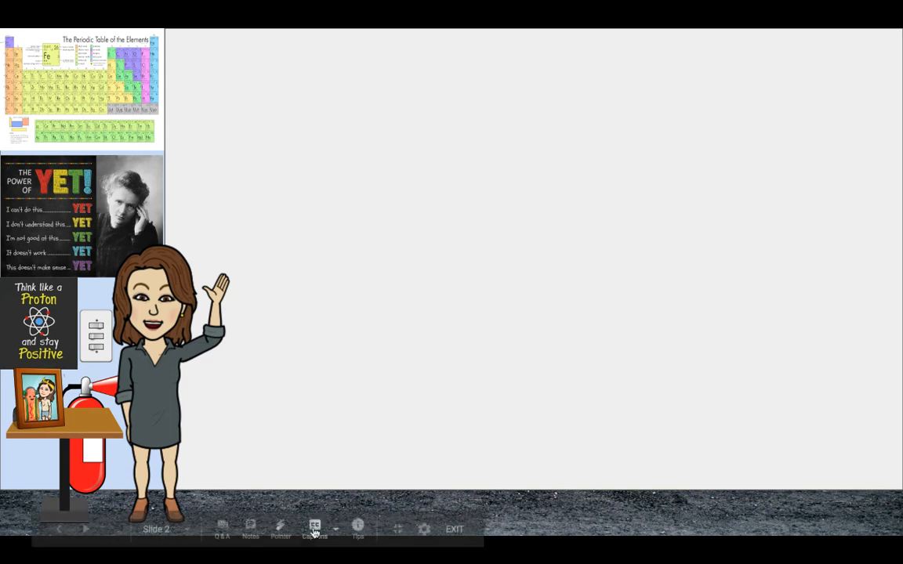
pyautogui.moveTo(354, 264)
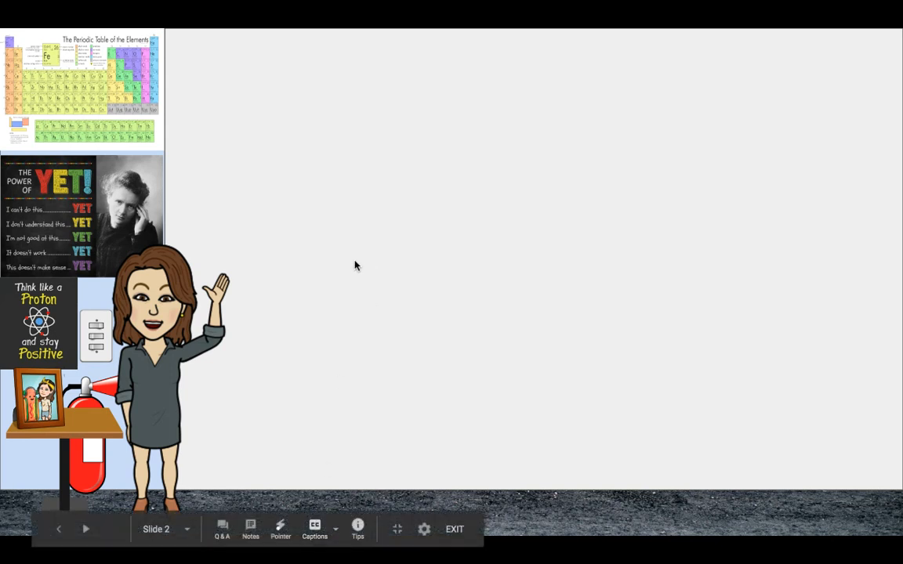
pyautogui.moveTo(394, 527)
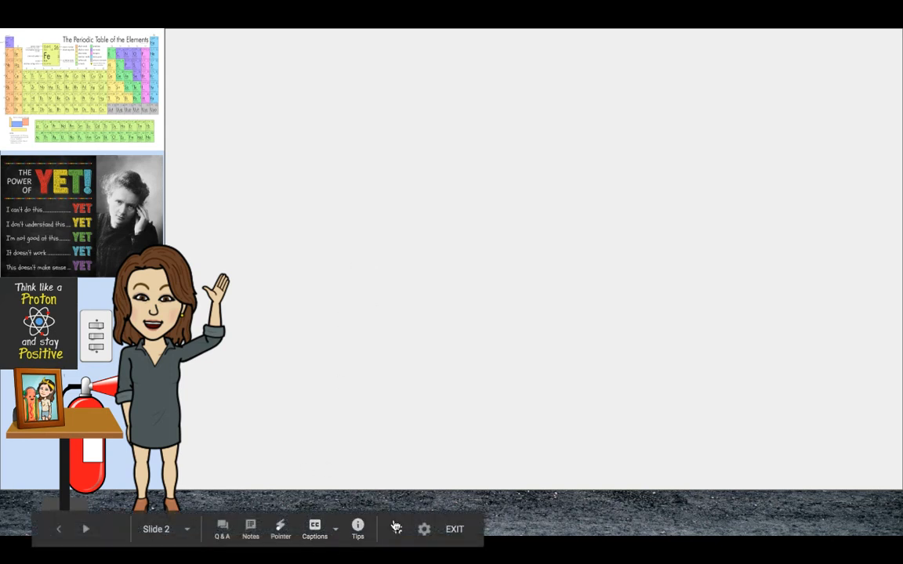
pyautogui.moveTo(251, 529)
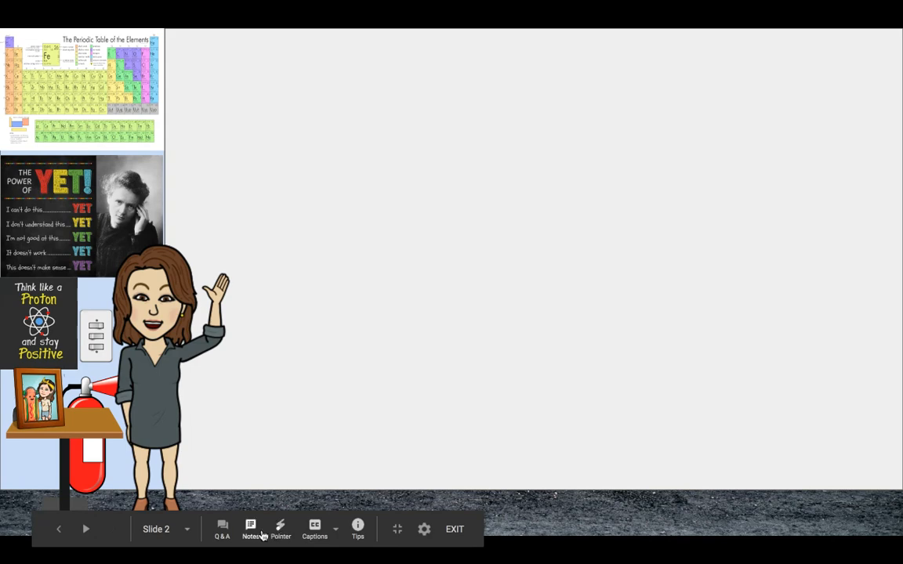
pyautogui.moveTo(251, 533)
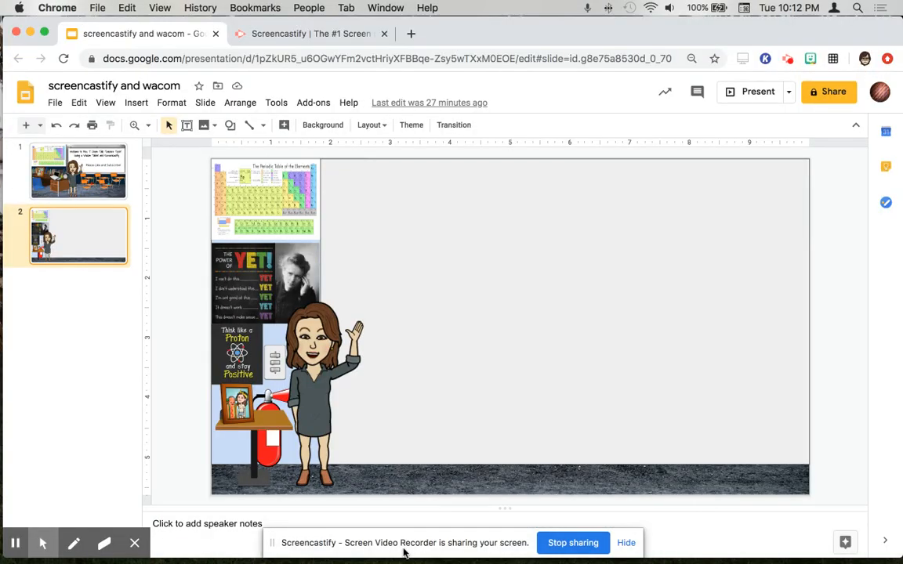
pyautogui.moveTo(74, 542)
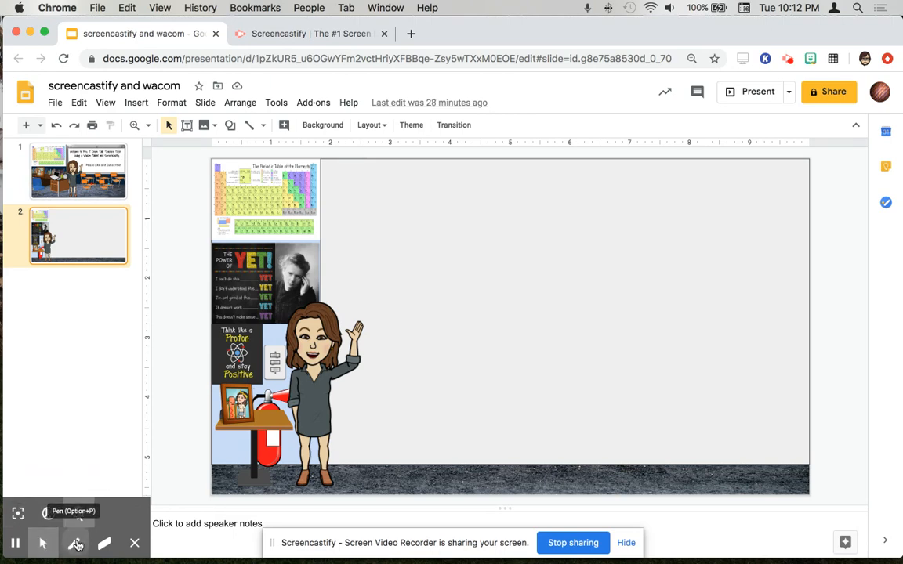
# Pick Screencastify's drawing pen and present the Bitmoji slide again
pyautogui.click(75, 542)
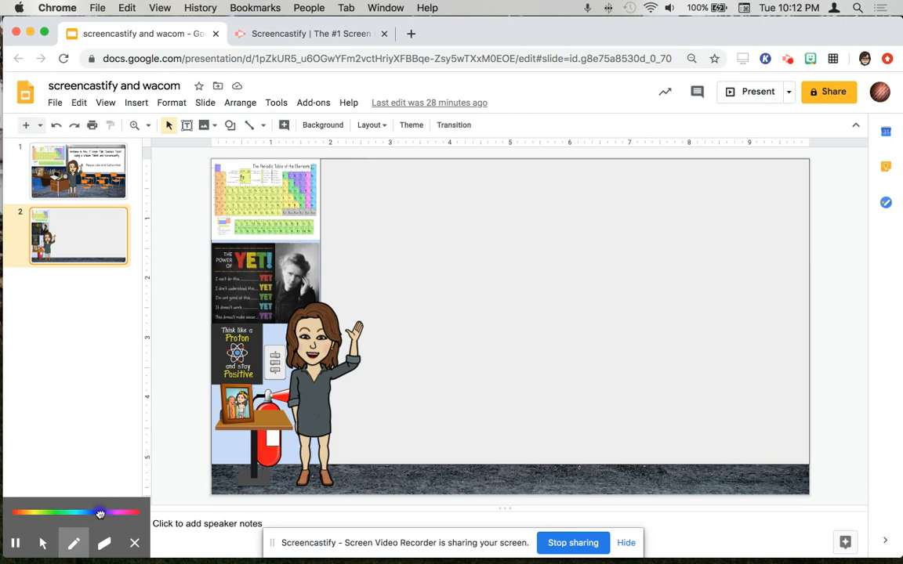
pyautogui.moveTo(765, 88)
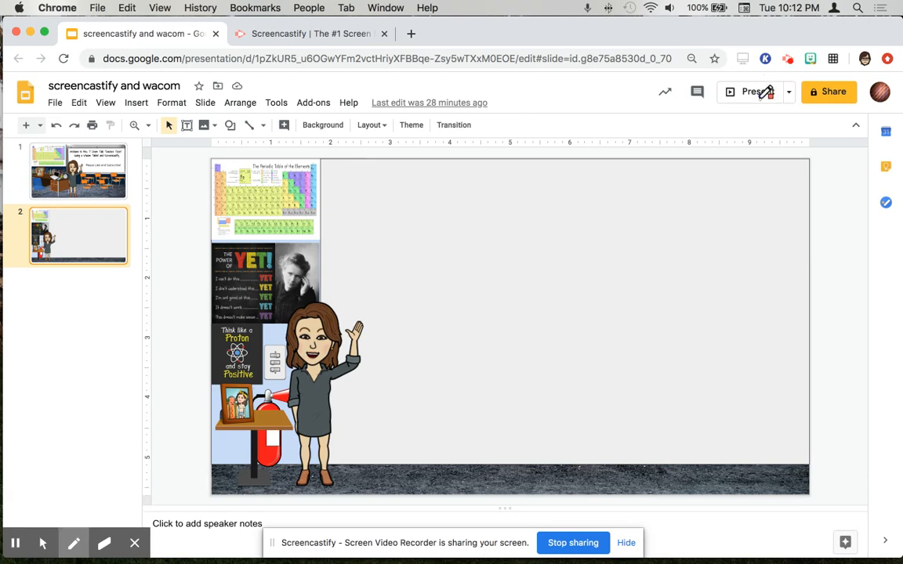
pyautogui.moveTo(771, 91)
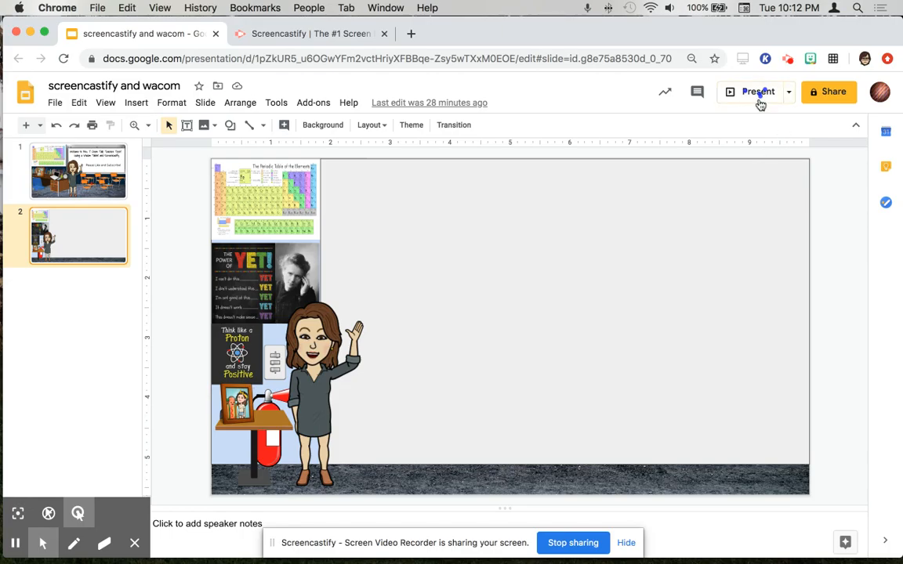
pyautogui.click(757, 91)
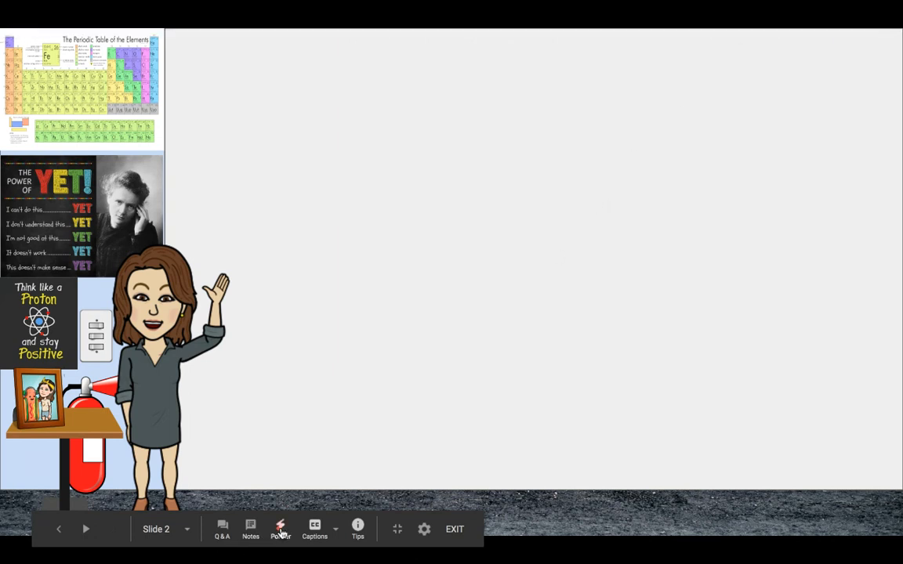
pyautogui.click(454, 530)
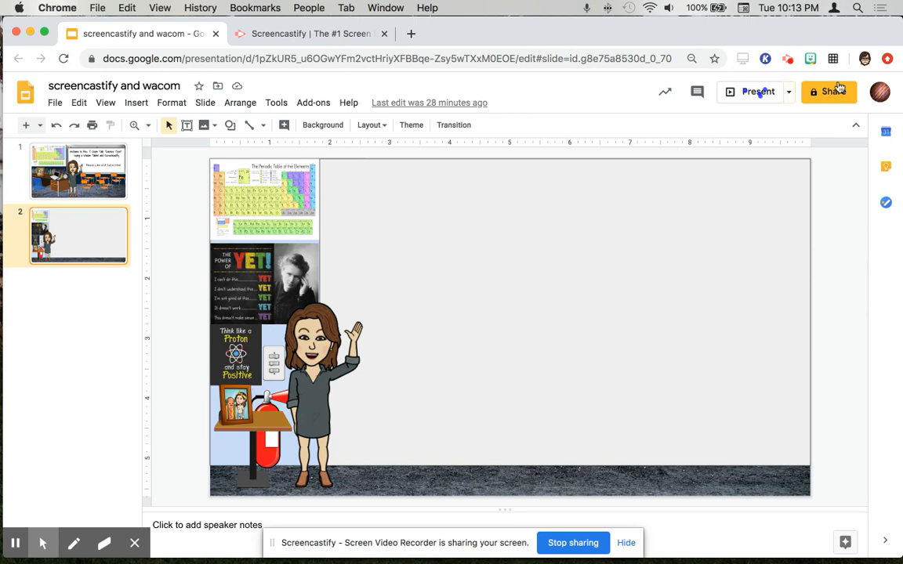
pyautogui.moveTo(828, 91)
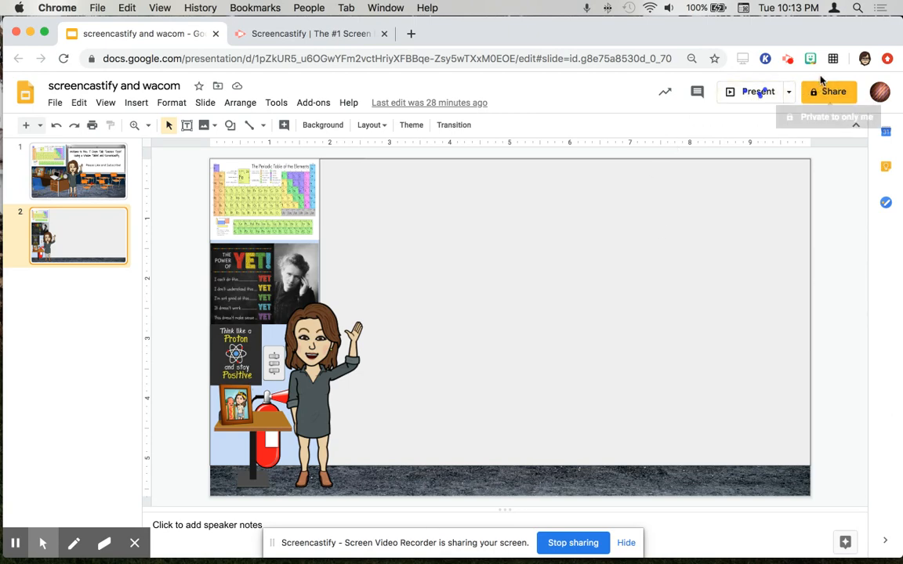
pyautogui.moveTo(532, 141)
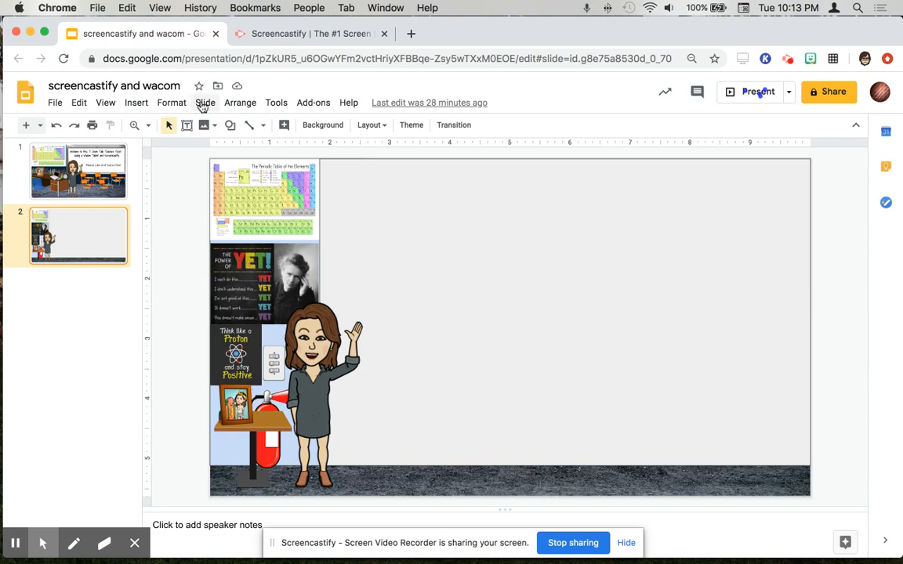
# Back in editing view, zoom in on the canvas then zoom out to fit the whole slide
pyautogui.click(105, 103)
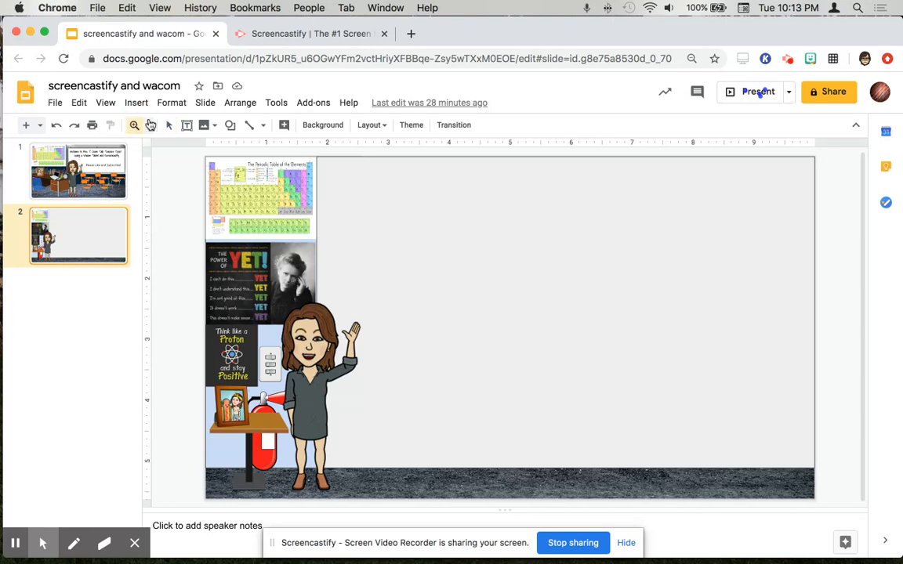
pyautogui.click(135, 125)
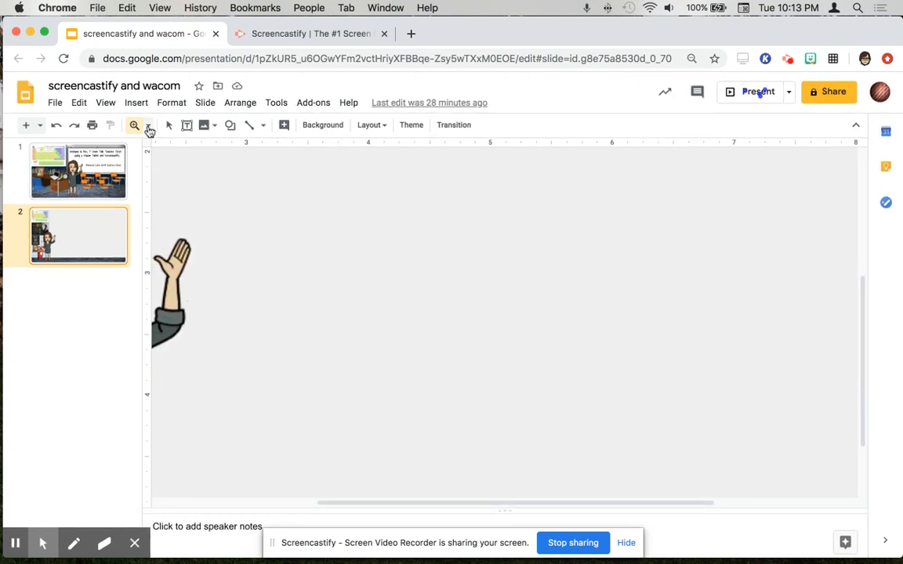
pyautogui.click(149, 125)
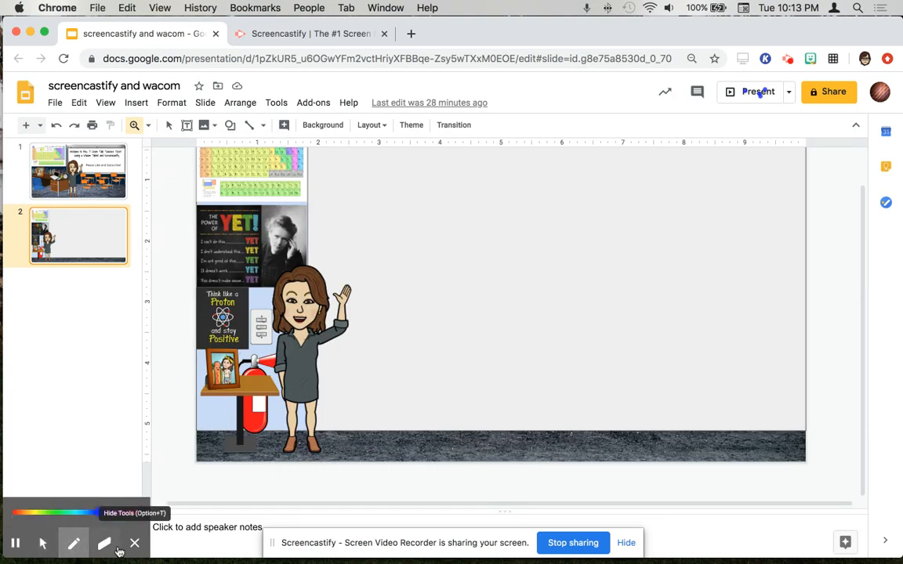
pyautogui.moveTo(74, 542)
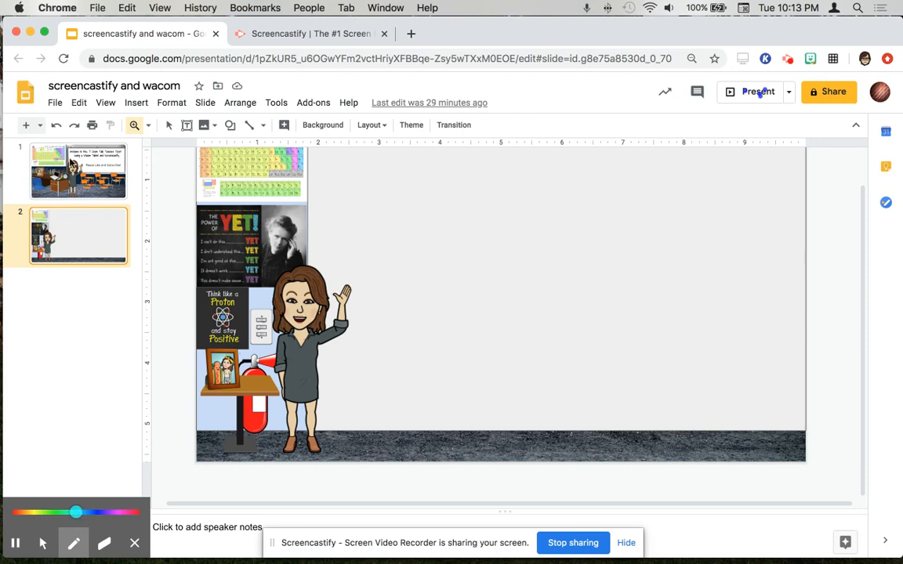
# Draw a light-blue heart and three wavy lines beside the Bitmoji, then switch to PowerPoint
pyautogui.moveTo(345, 181); pyautogui.dragTo(370, 179)
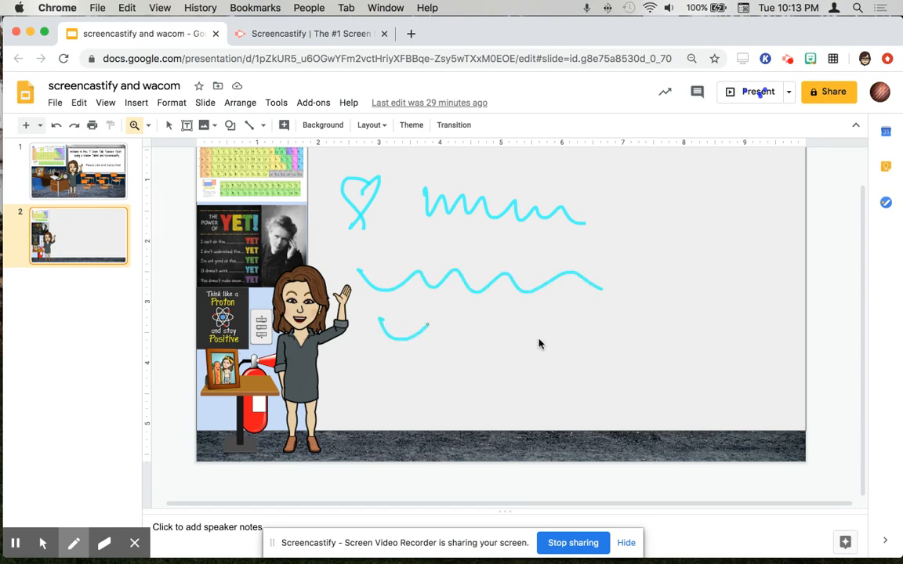
pyautogui.moveTo(379, 330); pyautogui.dragTo(586, 332)
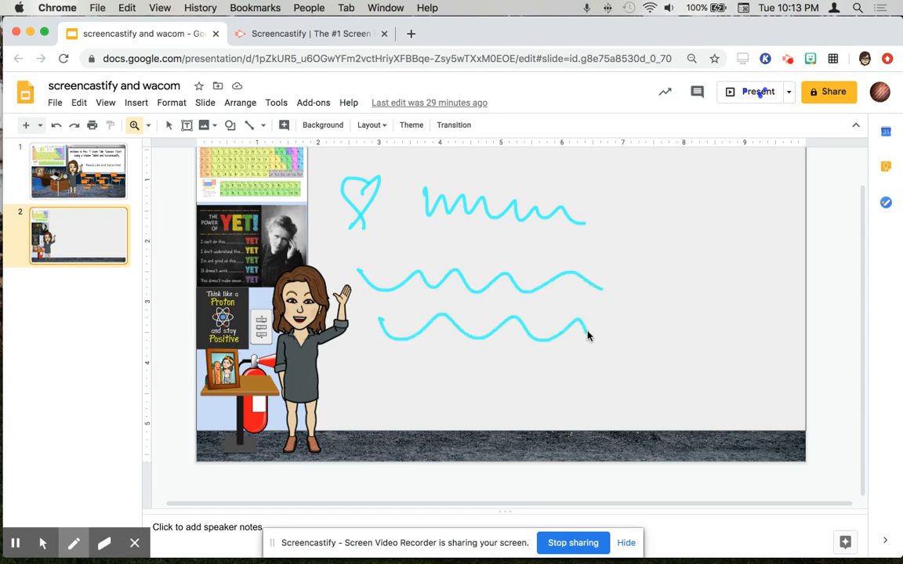
pyautogui.moveTo(463, 225)
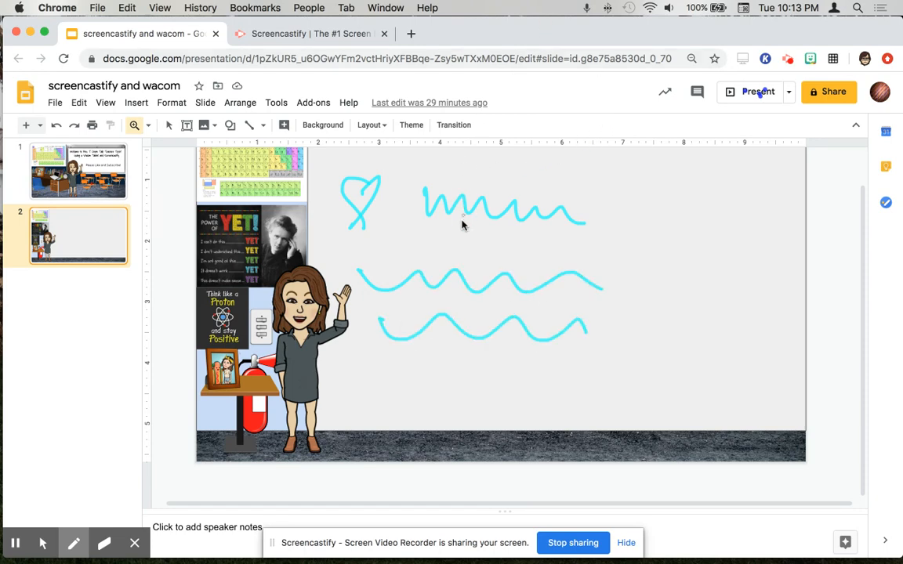
pyautogui.moveTo(457, 238)
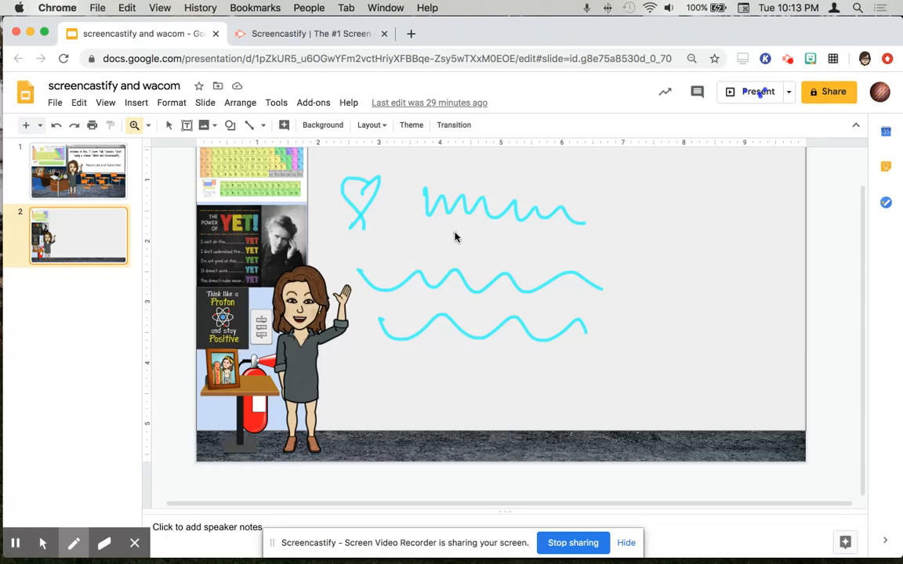
pyautogui.moveTo(451, 225)
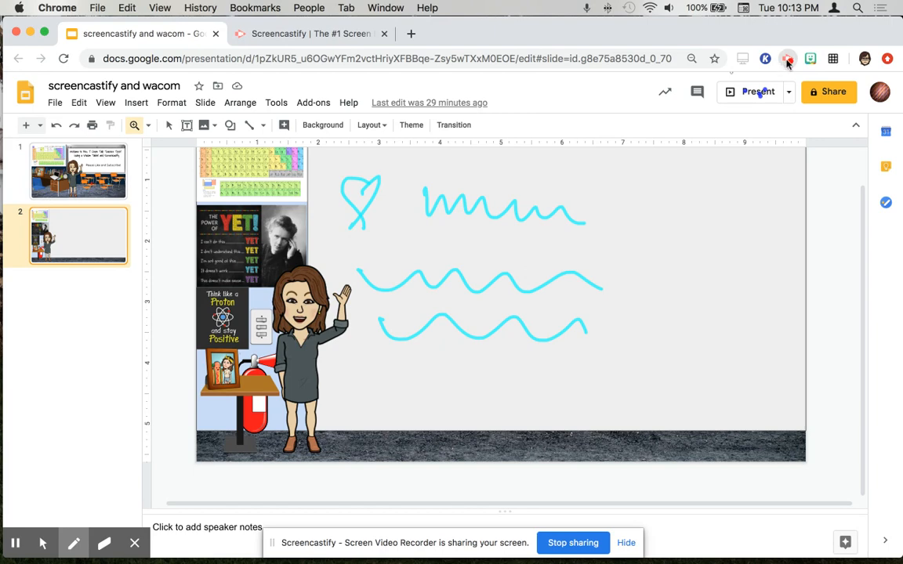
pyautogui.click(787, 57)
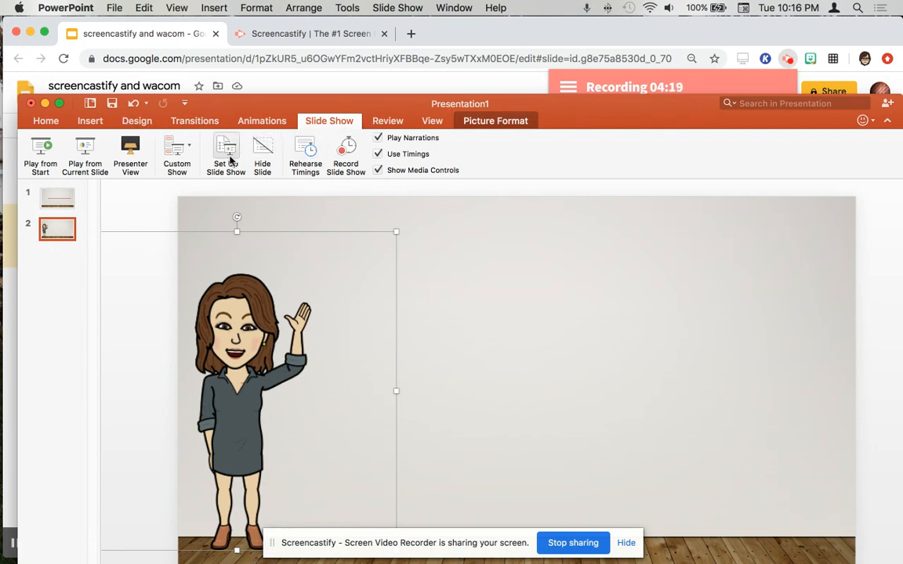
pyautogui.moveTo(85, 154)
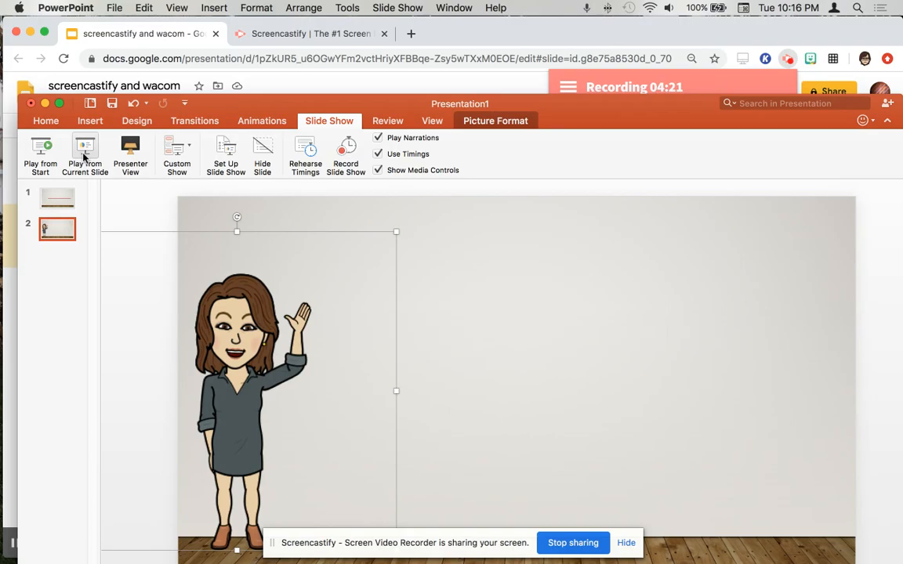
# Play the slideshow from the current slide and set the pen colour to magenta
pyautogui.click(85, 154)
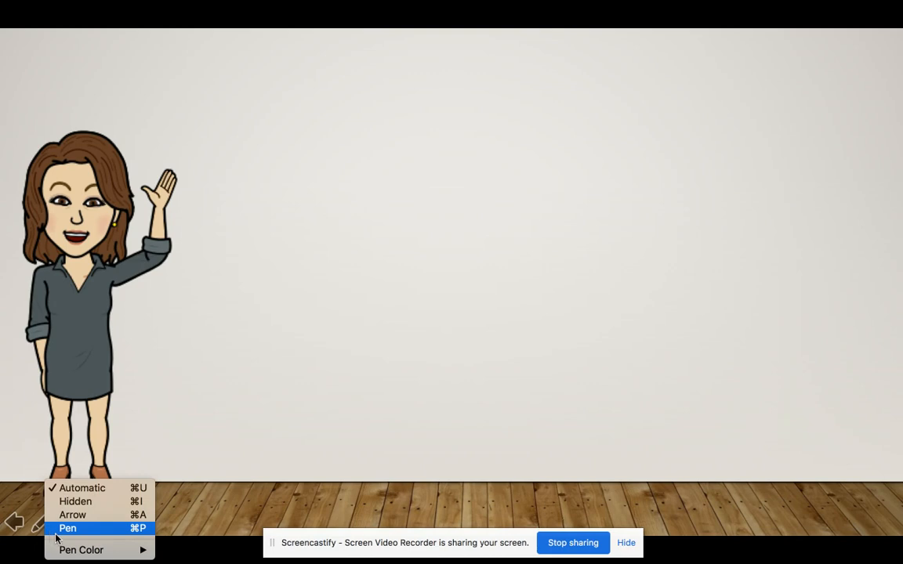
pyautogui.click(81, 549)
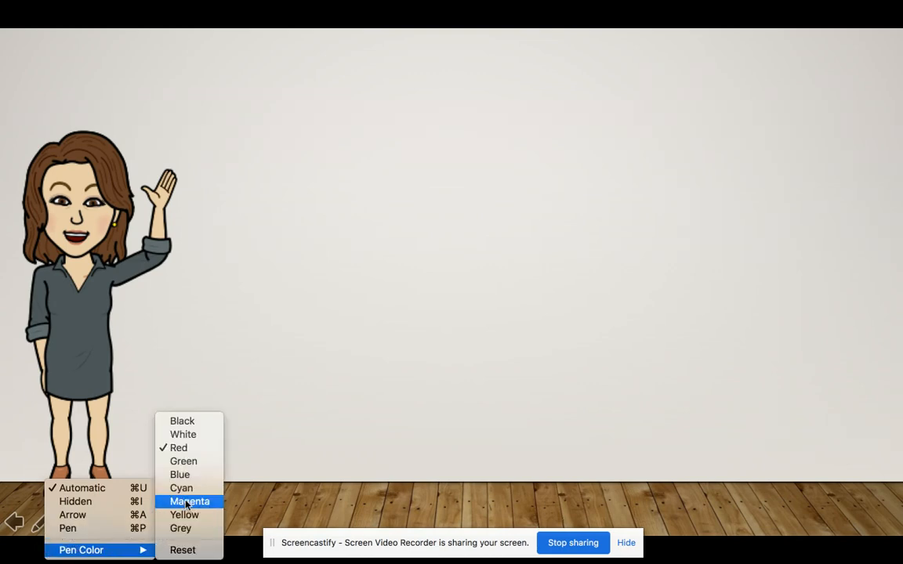
pyautogui.click(190, 502)
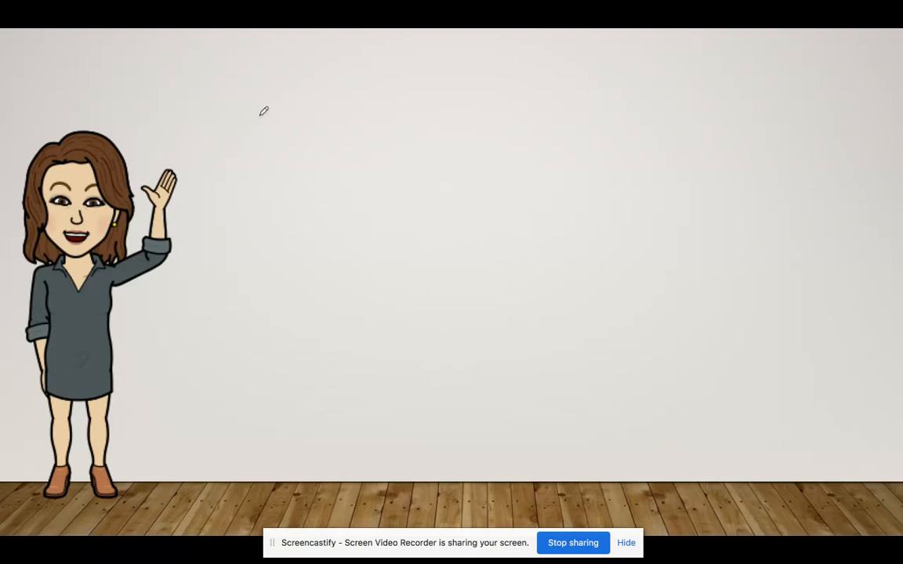
pyautogui.moveTo(252, 60)
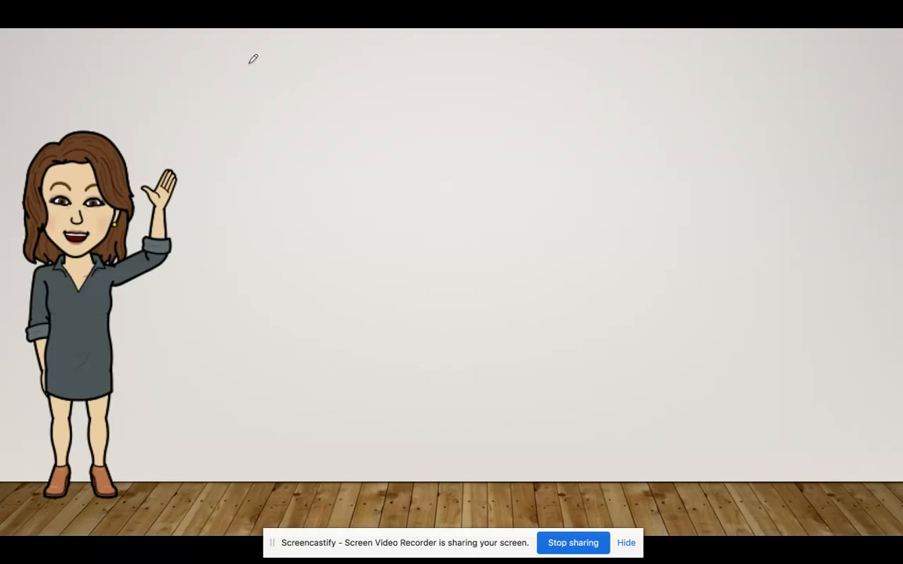
pyautogui.moveTo(295, 97)
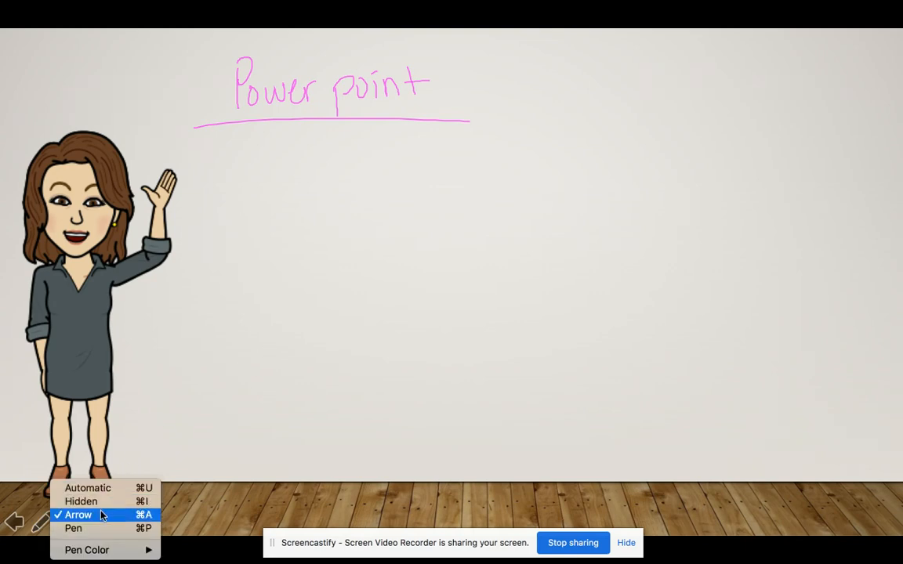
pyautogui.moveTo(88, 487)
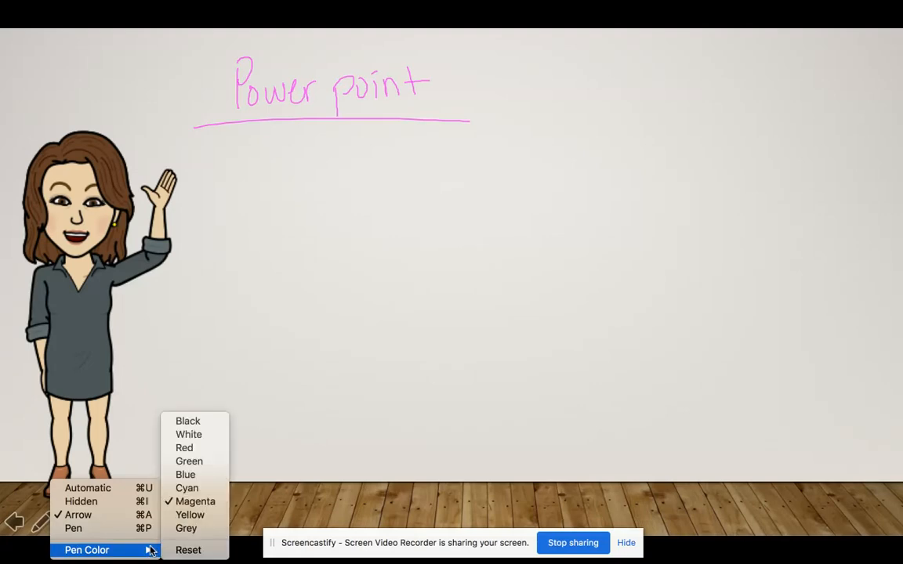
pyautogui.moveTo(185, 473)
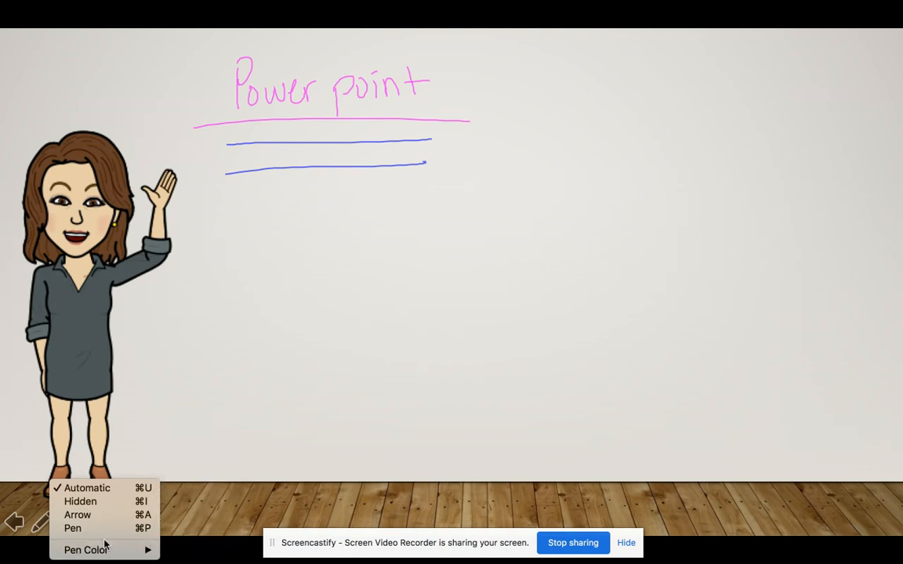
# Advance the slideshow past the handwritten 'Power point' slide to the end-of-show screen
pyautogui.click(467, 354)
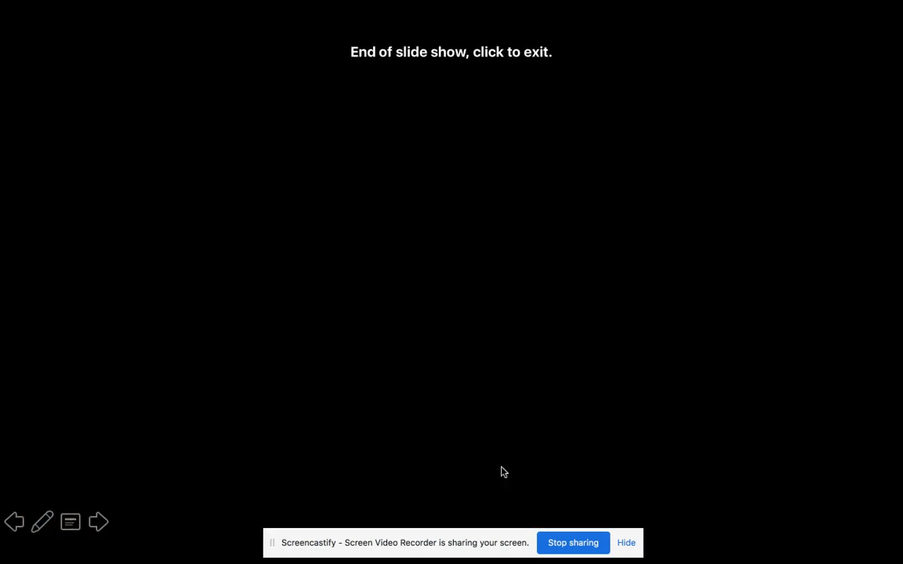
# Exit the PowerPoint show, select slide 1 in Google Slides and present it full screen
pyautogui.click(503, 471)
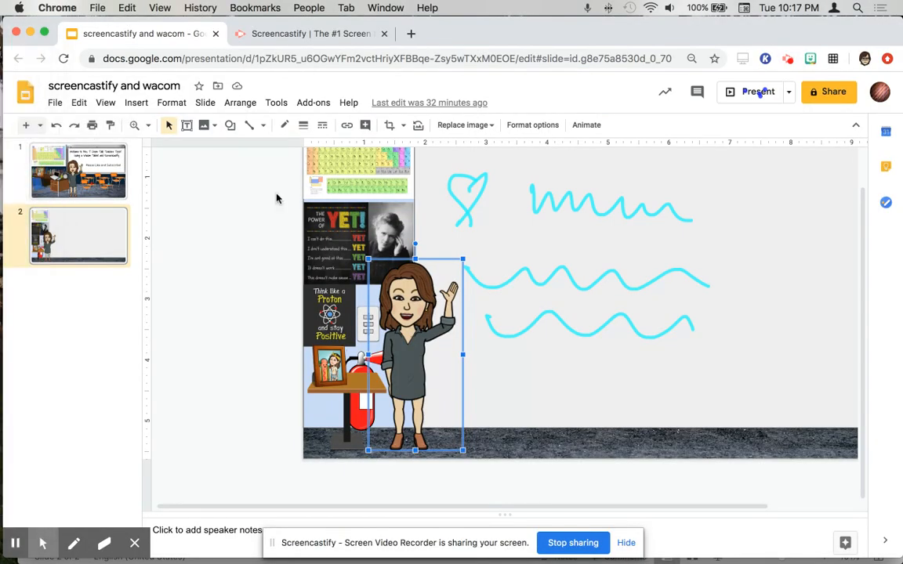
pyautogui.click(79, 171)
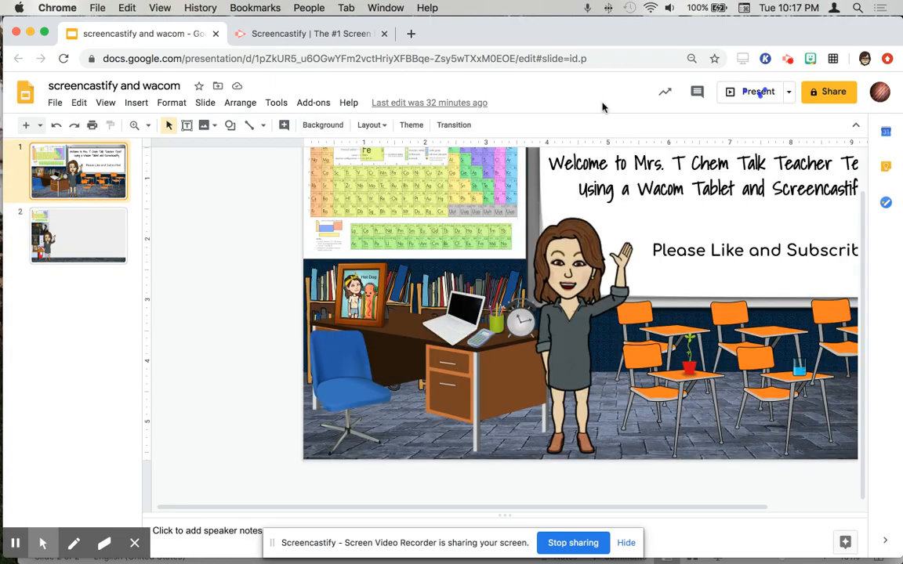
pyautogui.click(759, 91)
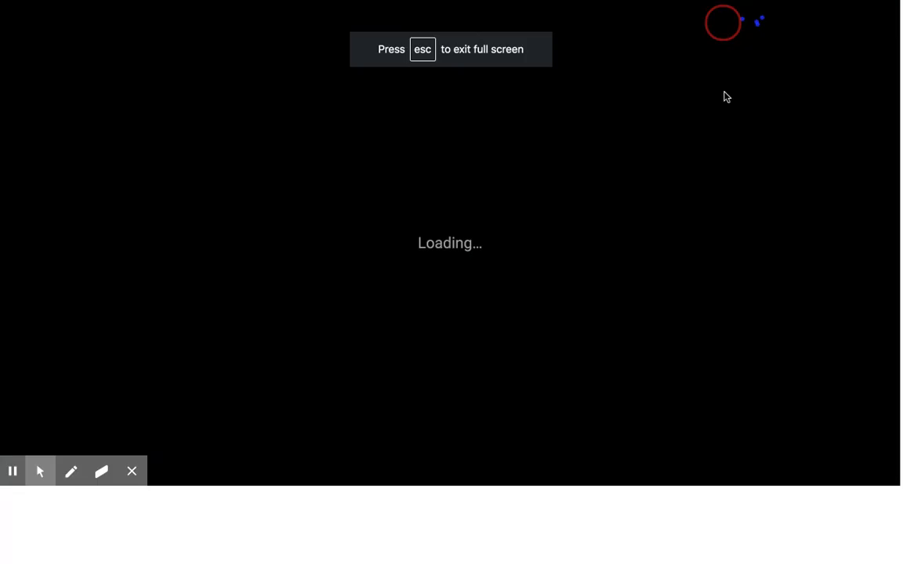